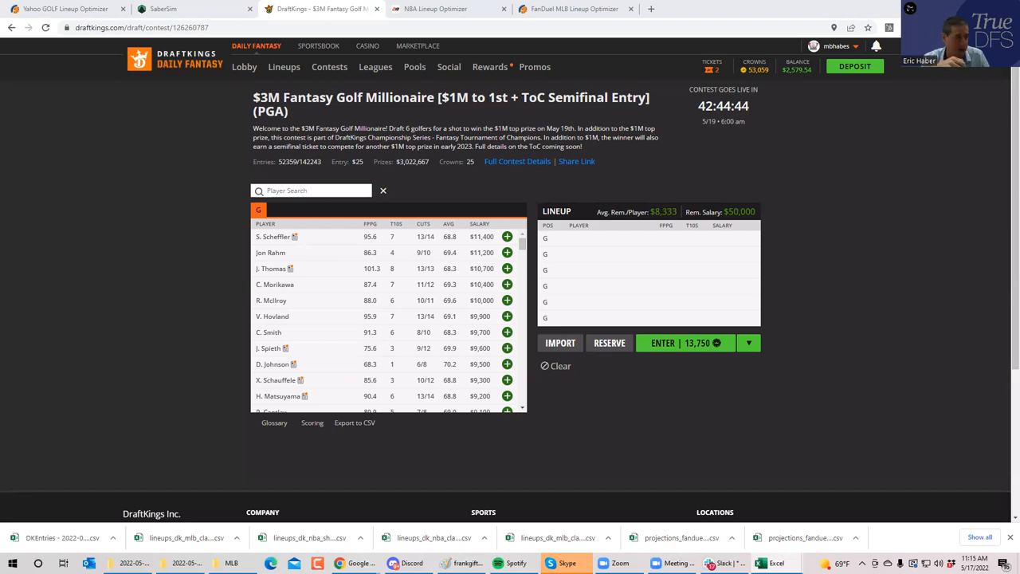
mouse_move(522, 300)
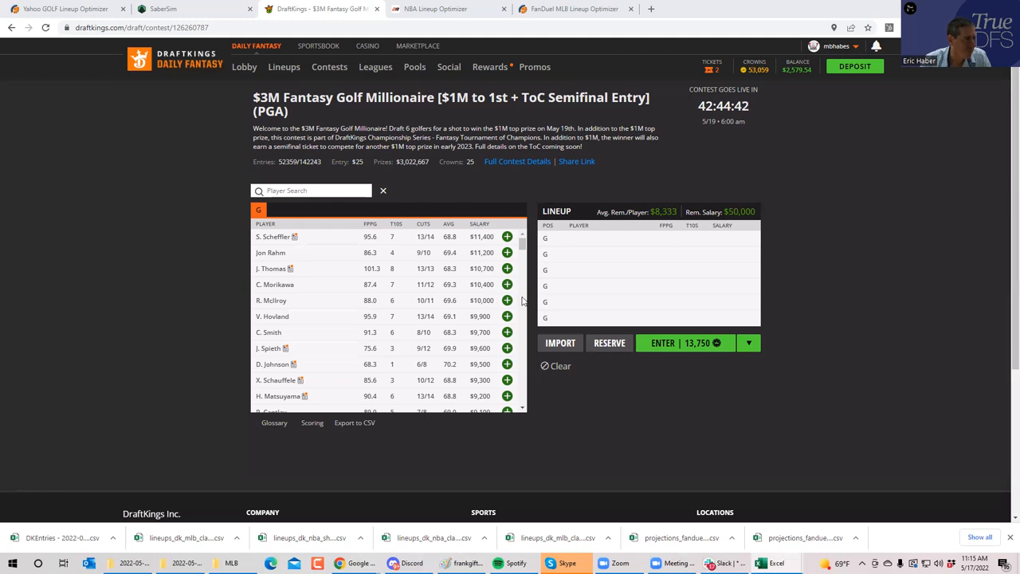
Add R. McIlroy ($10,000) as the first golfer, leaving $40,000 salary.
left_click(506, 301)
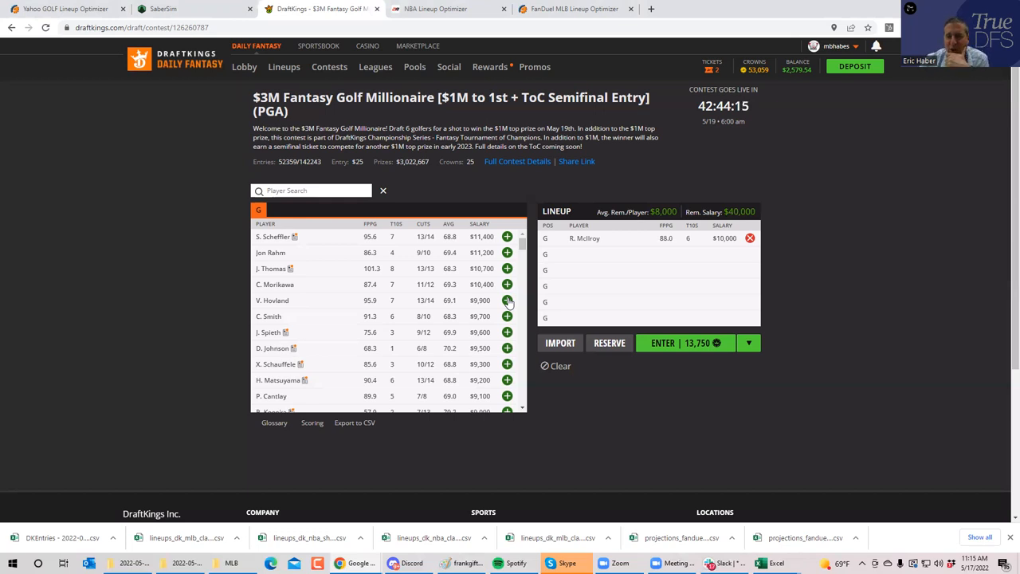
mouse_move(911, 407)
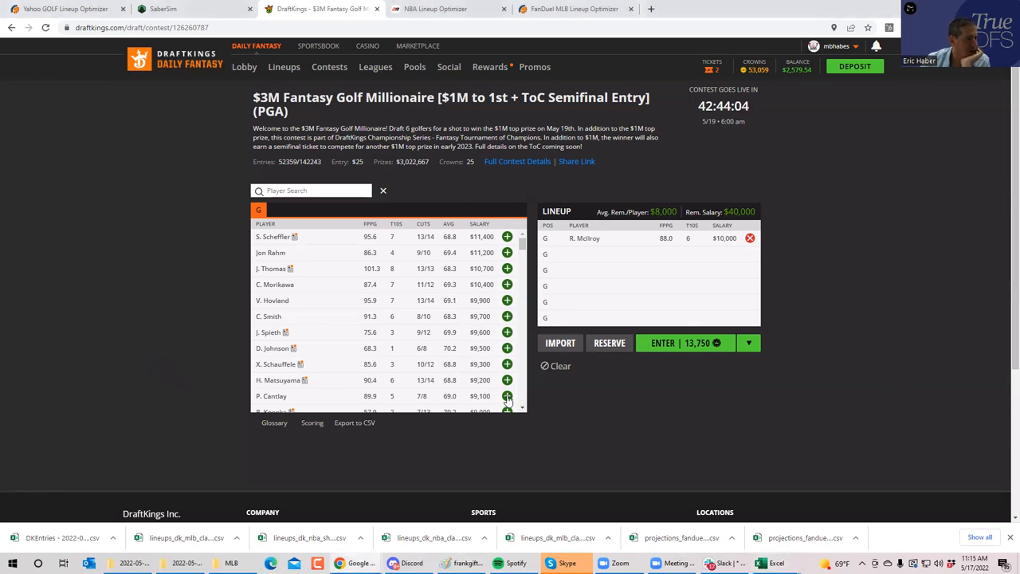
Add P. Cantlay ($9,100) as the second golfer, leaving $30,900 salary.
left_click(507, 396)
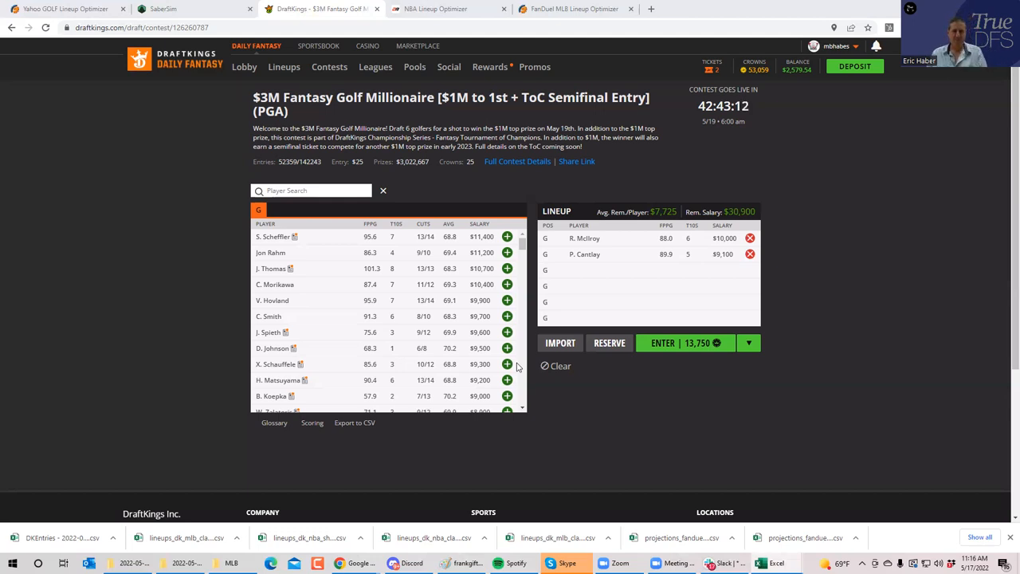
mouse_move(324, 478)
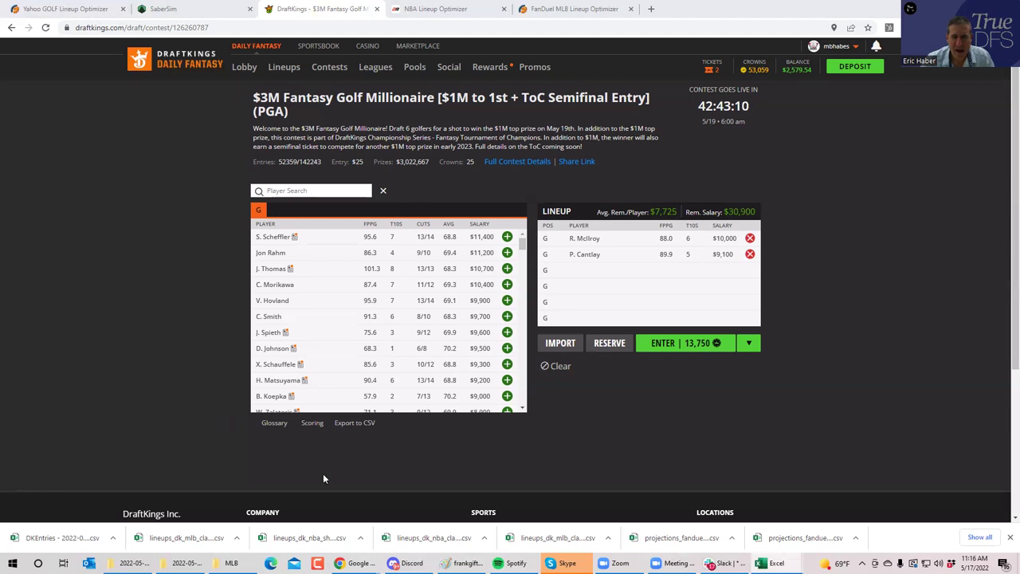
mouse_move(787, 318)
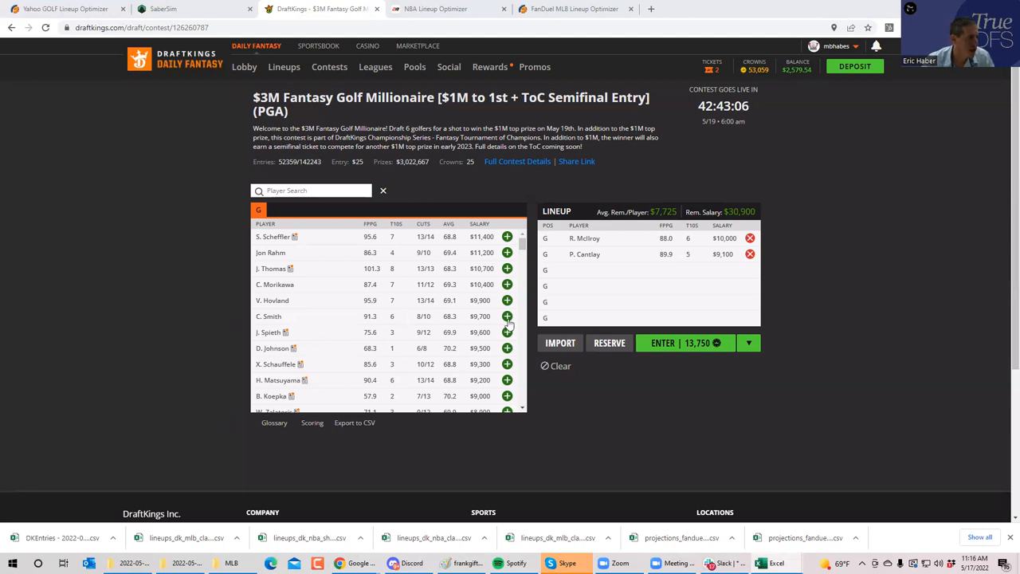
Add C. Smith ($9,700) as the third golfer, leaving $21,200 salary.
left_click(507, 317)
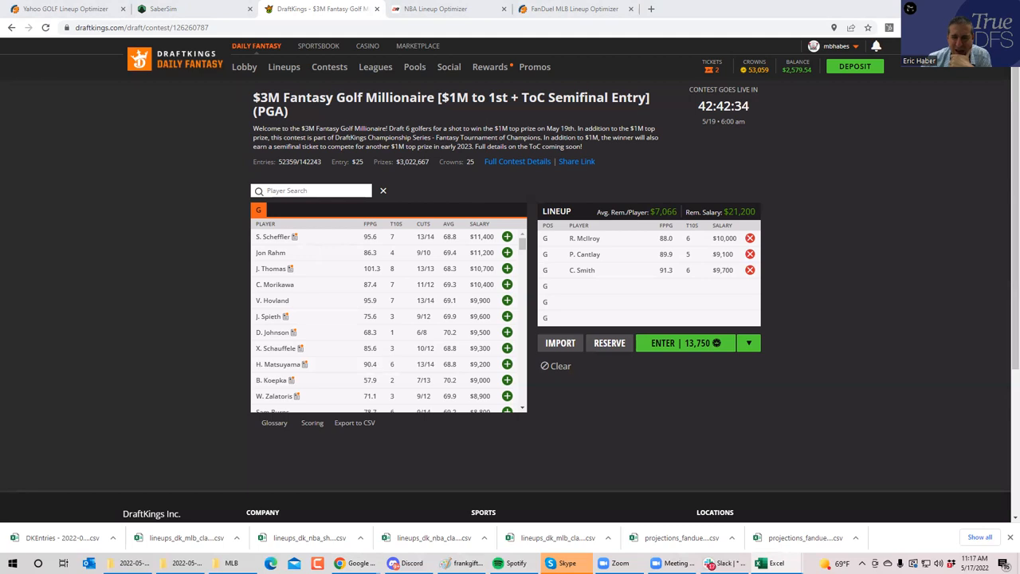
mouse_move(929, 334)
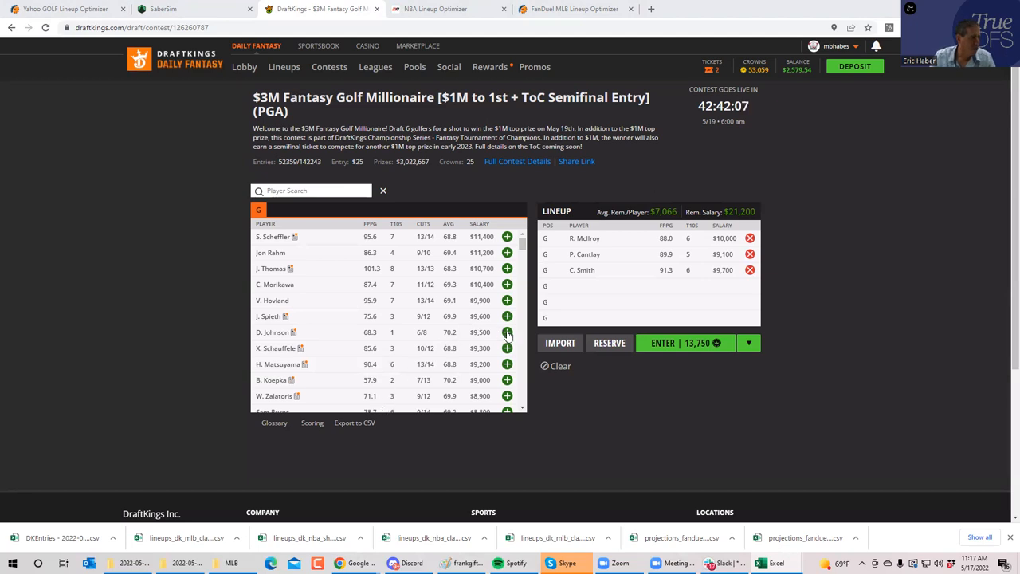
Add D. Johnson ($9,500) as the fourth golfer, leaving $11,700 salary.
left_click(506, 333)
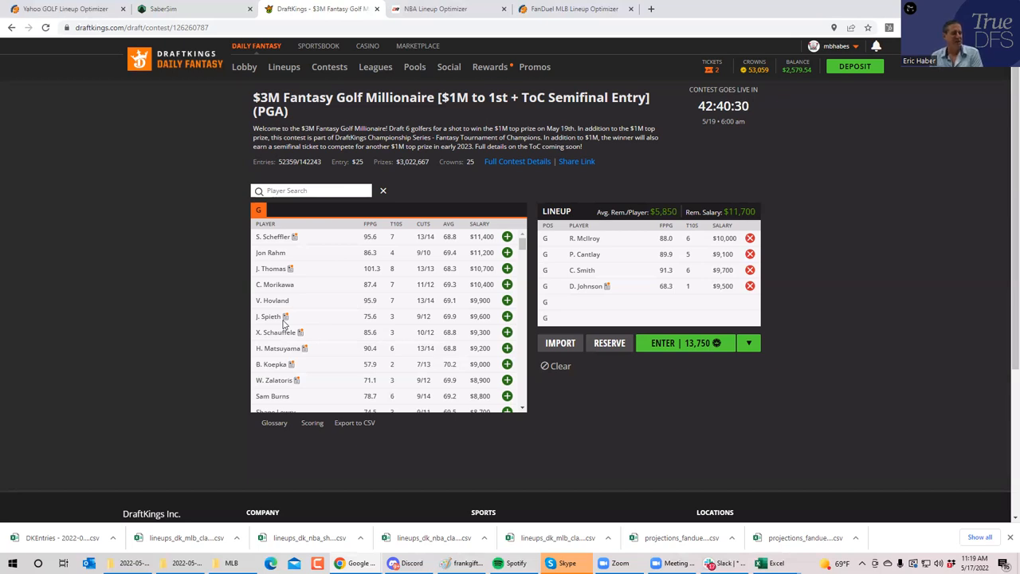
mouse_move(345, 291)
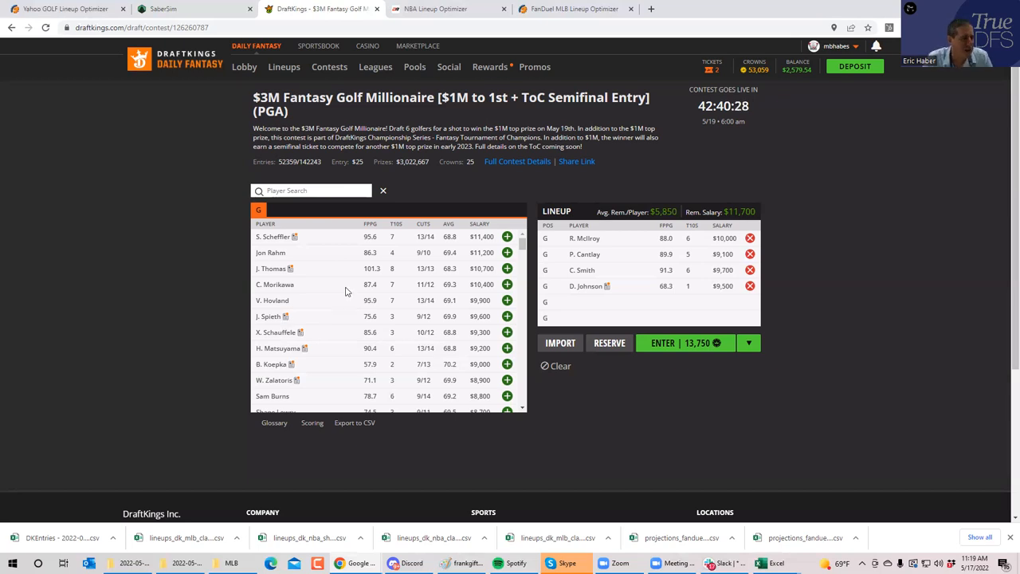
left_click(749, 270)
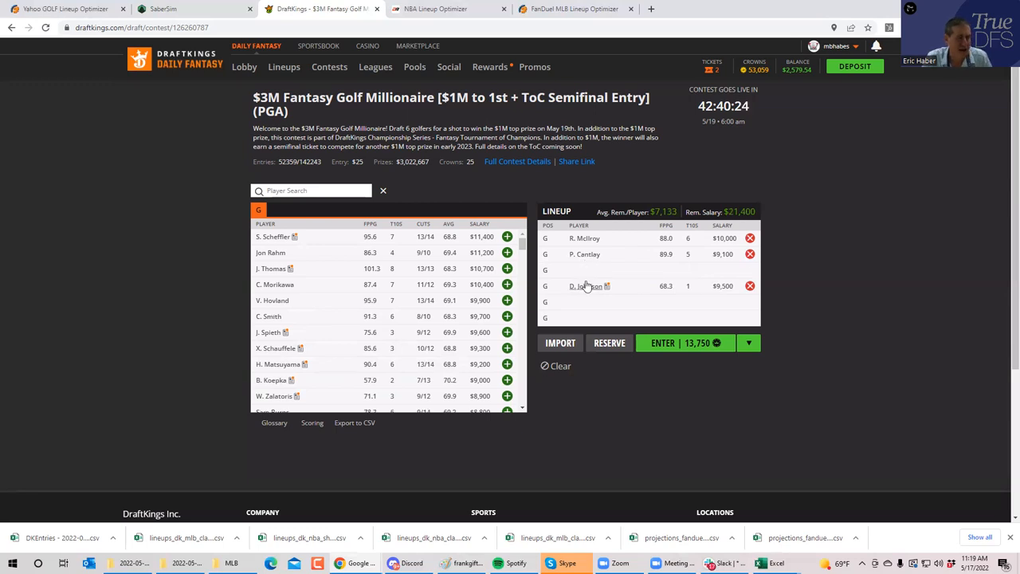
mouse_move(586, 285)
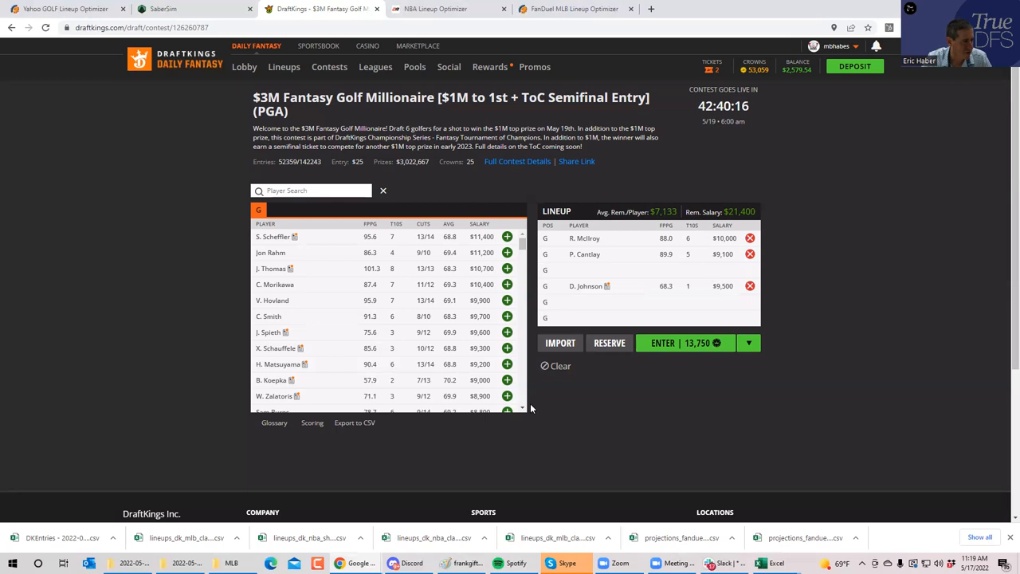
scroll("down", 3)
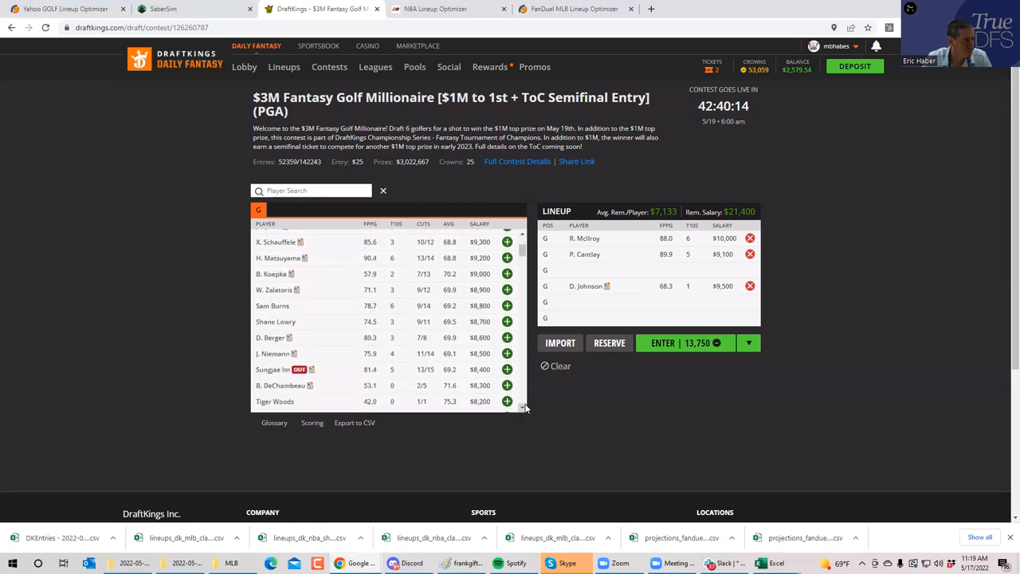
scroll("down", 3)
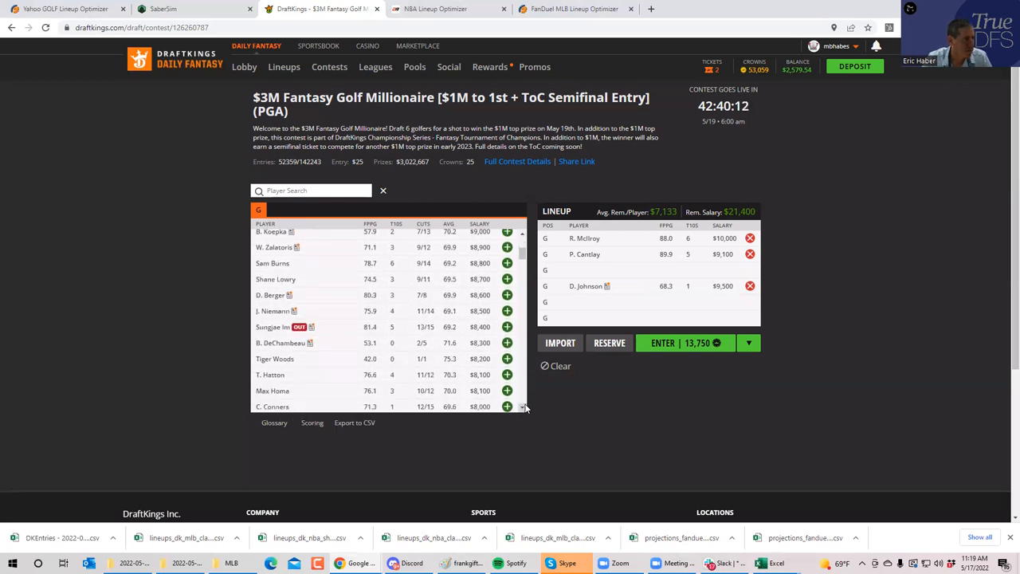
scroll("down", 3)
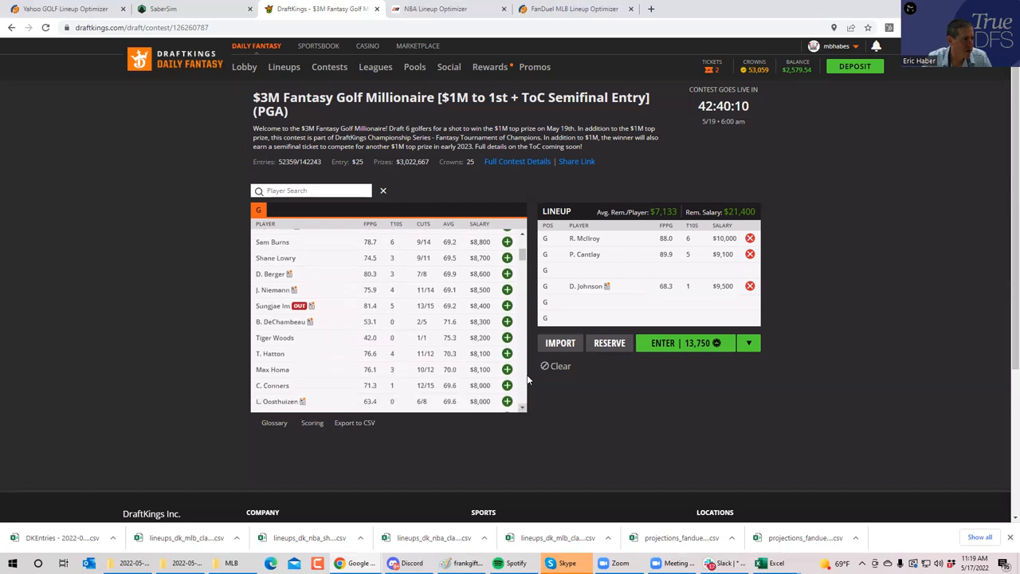
scroll("up", 3)
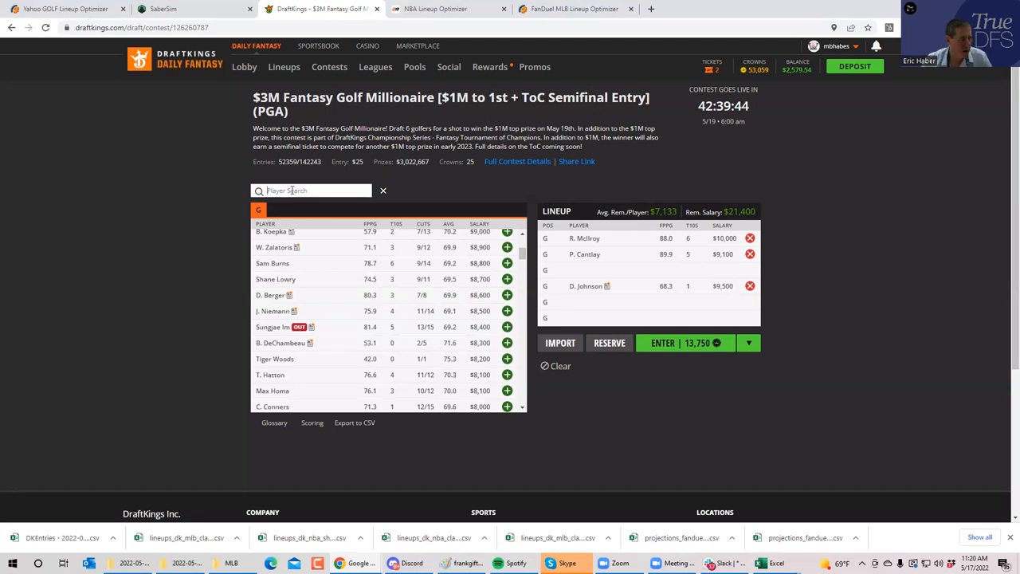
Search 'conn' and add C. Conners ($8,000), leaving $13,400 salary.
type("conn")
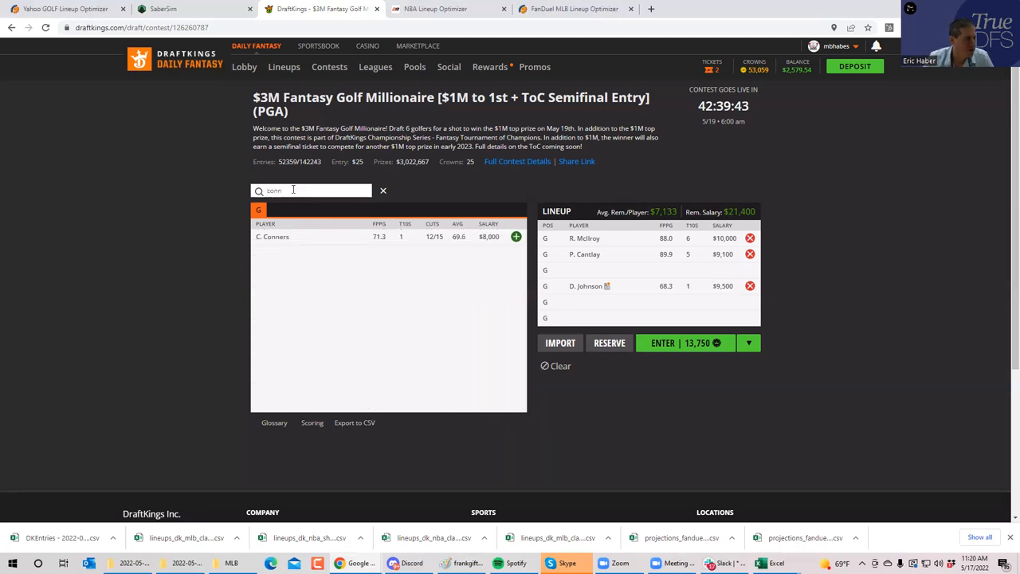
left_click(516, 236)
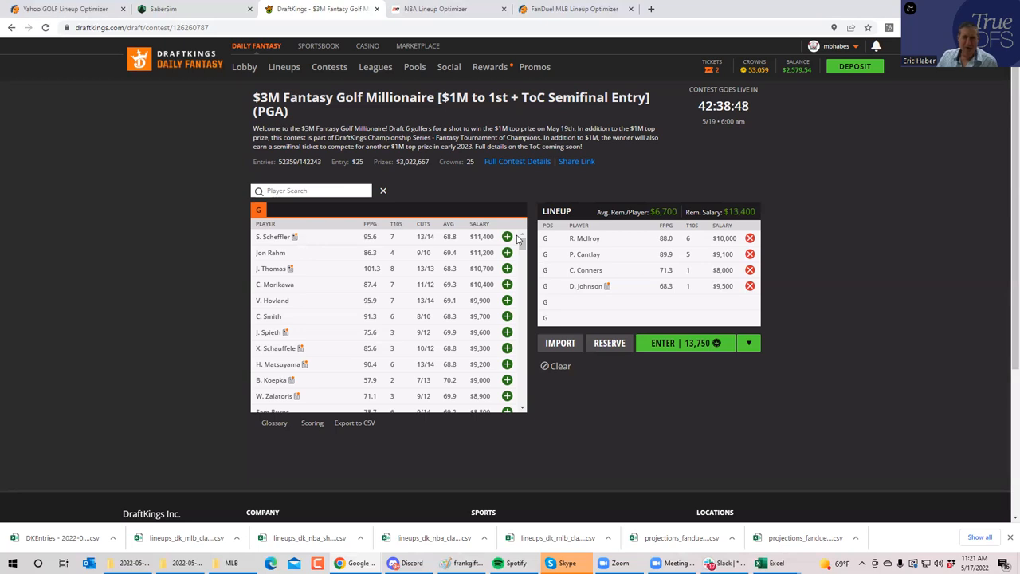
mouse_move(478, 233)
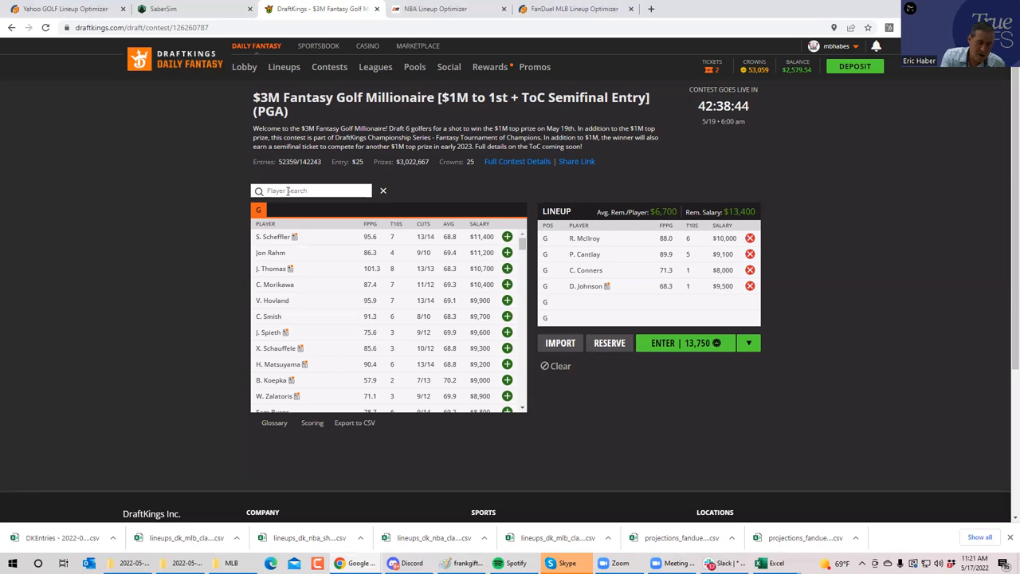
Search the player pool for 'loui' to find L. Oosthuizen.
type("loui")
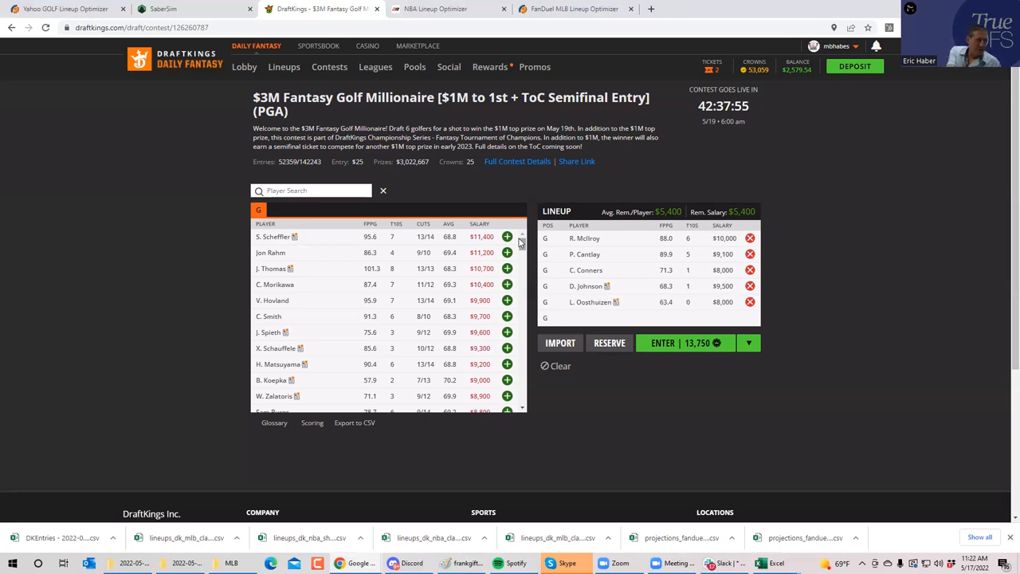
scroll("down", 3)
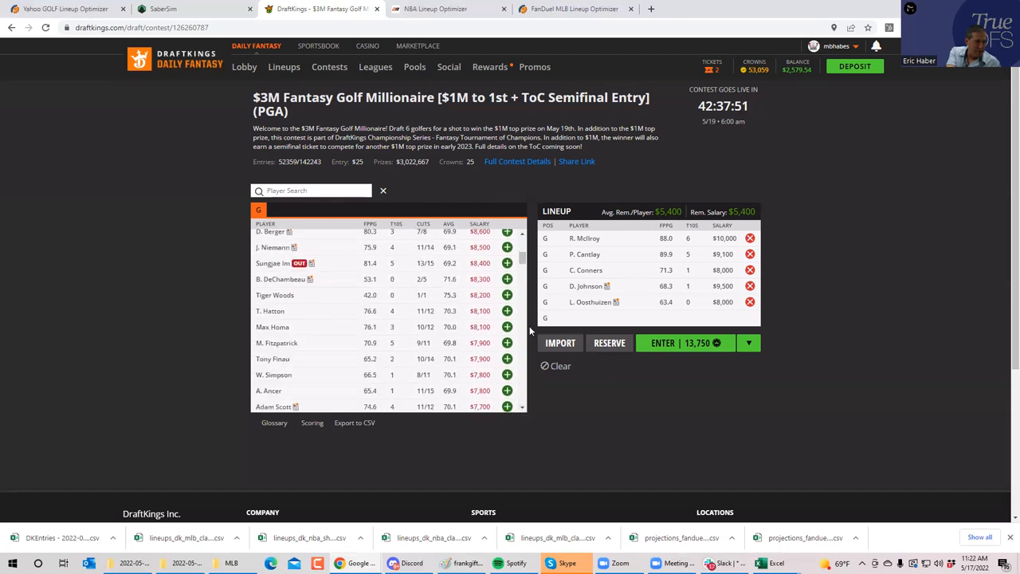
scroll("up", 3)
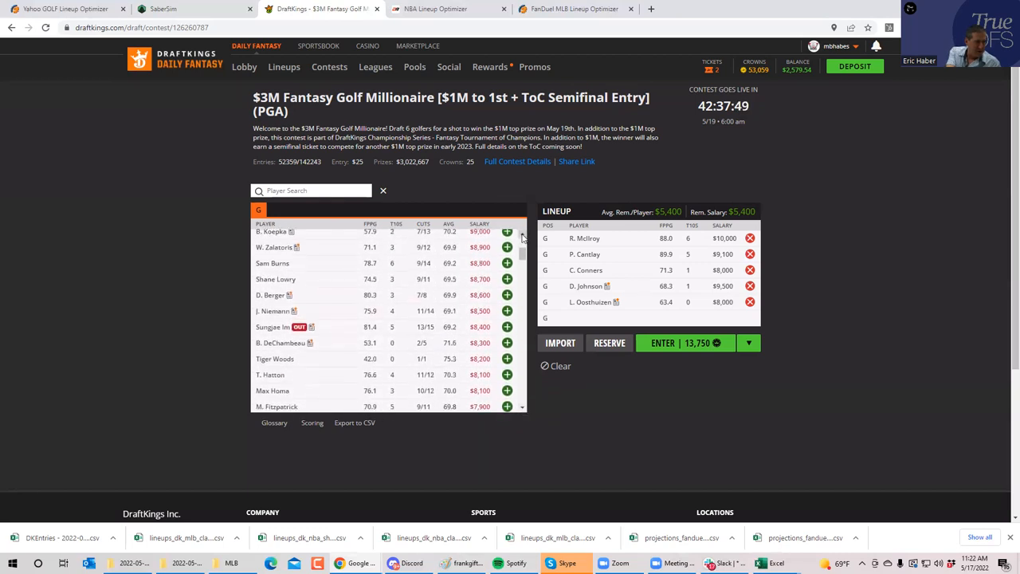
scroll("up", 3)
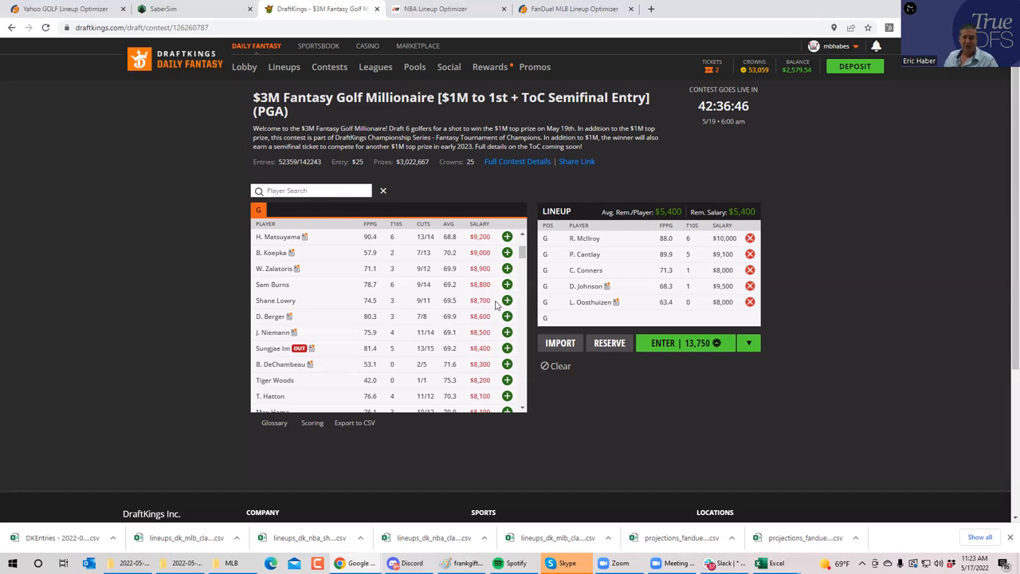
mouse_move(888, 380)
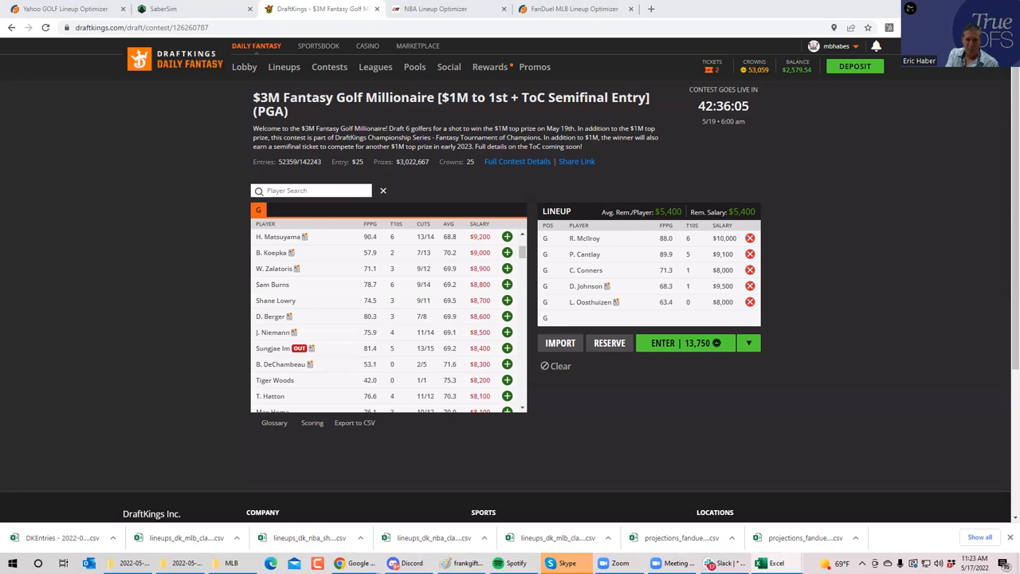
mouse_move(297, 409)
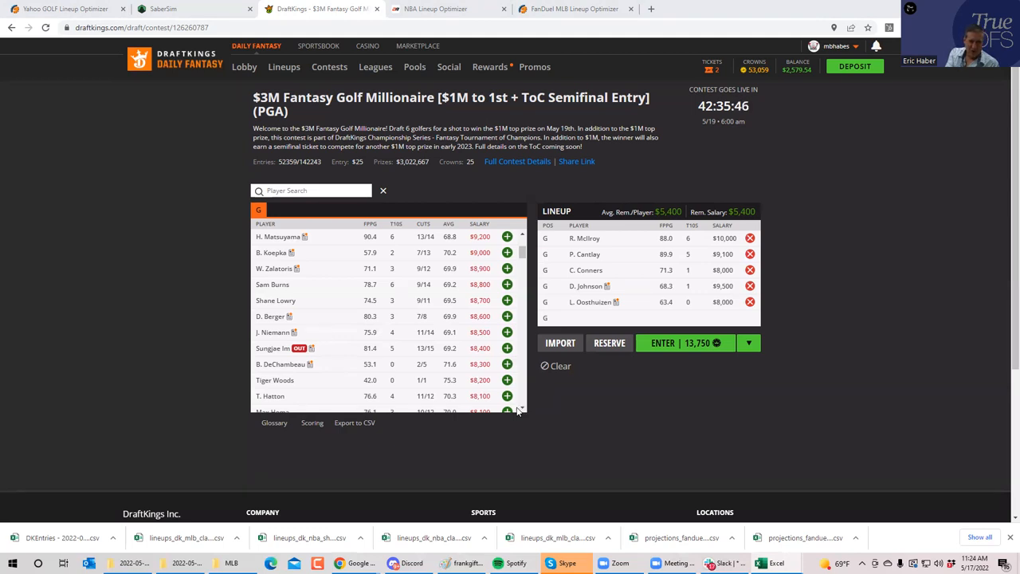
scroll("down", 3)
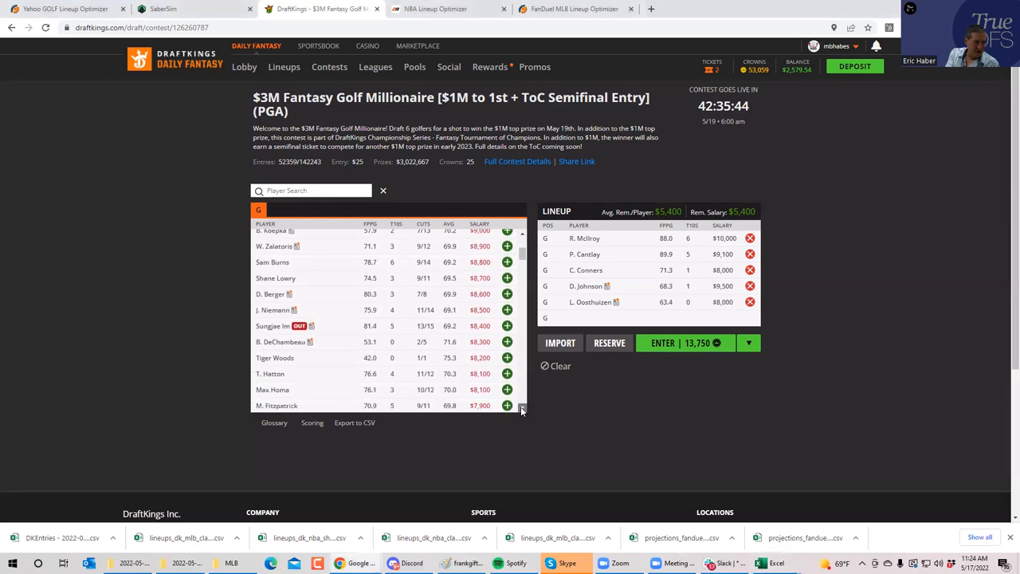
scroll("down", 3)
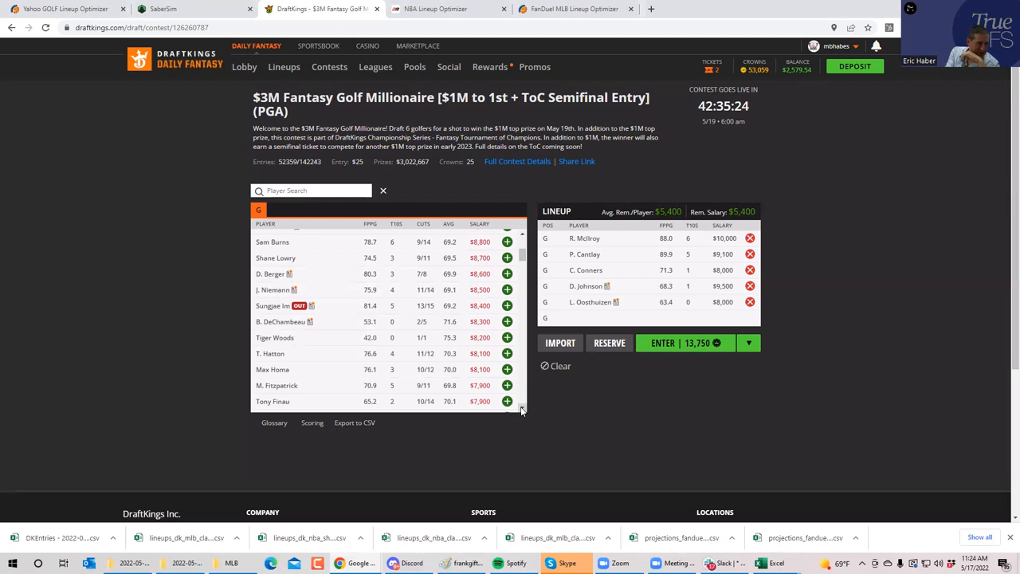
scroll("down", 3)
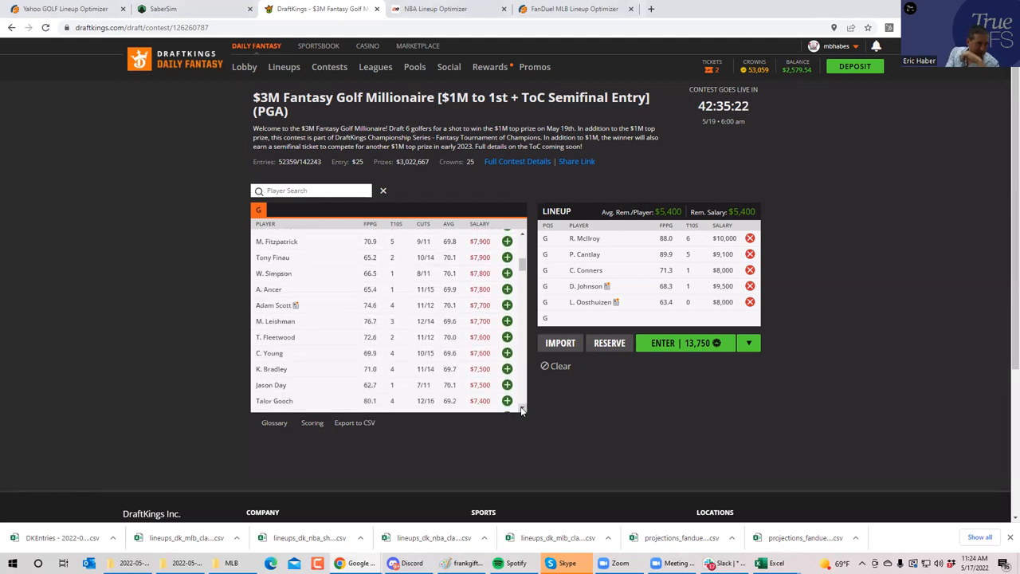
scroll("down", 3)
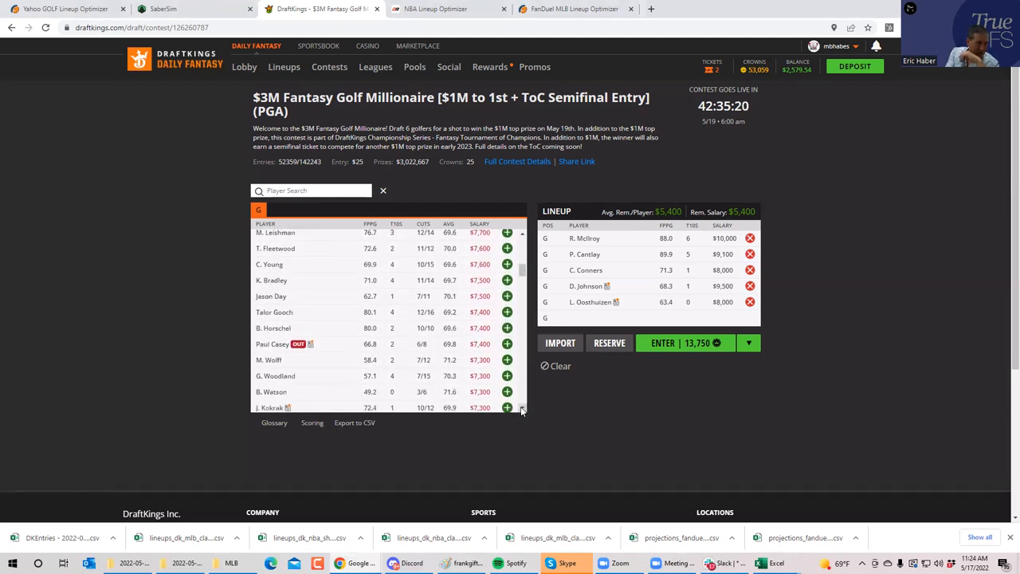
scroll("down", 3)
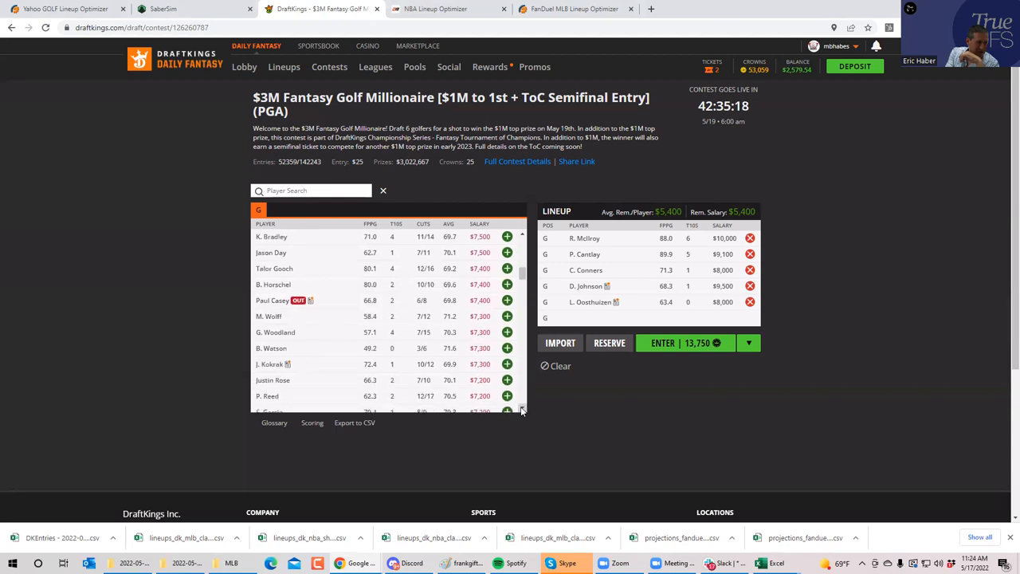
scroll("down", 3)
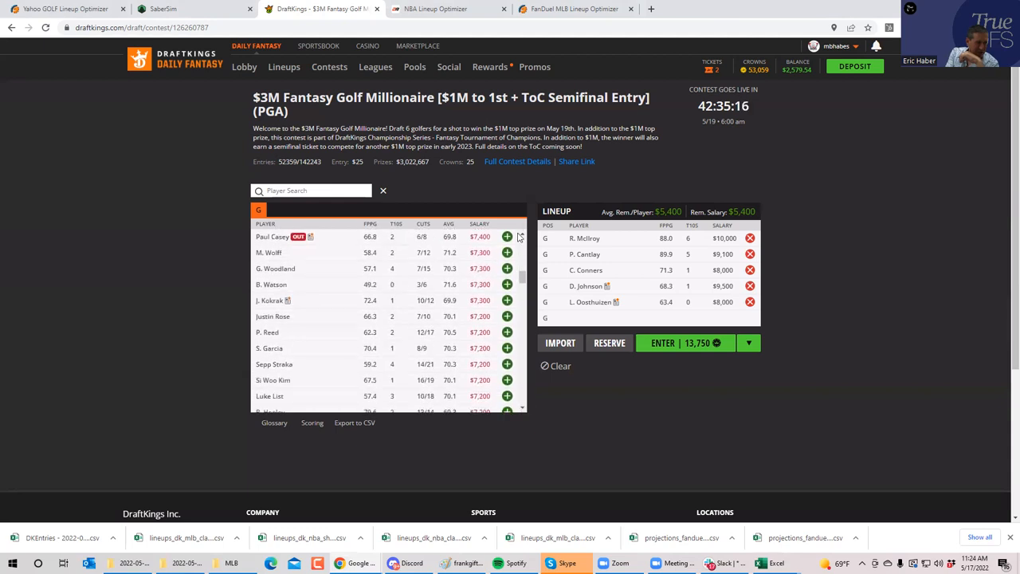
scroll("up", 3)
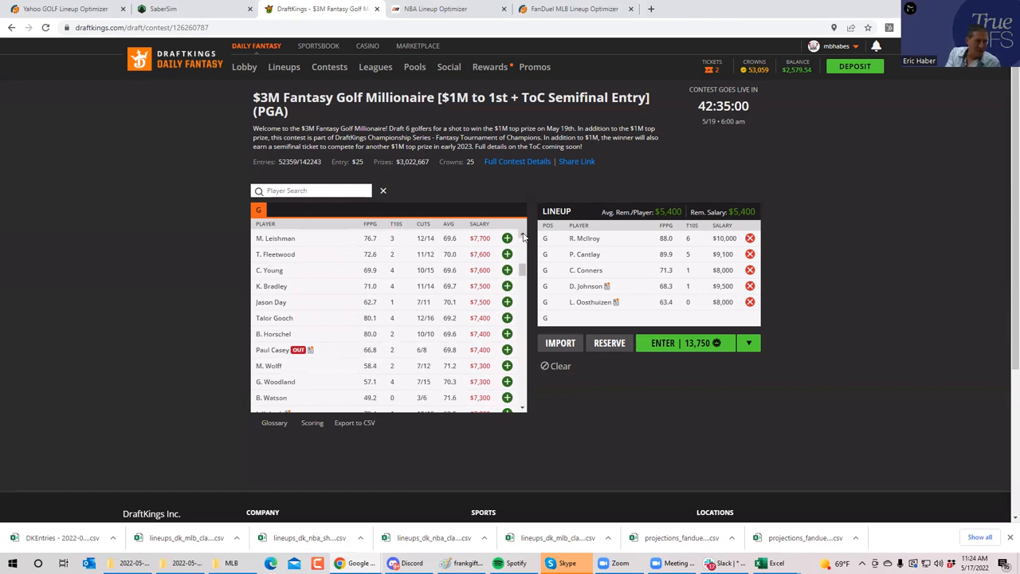
scroll("up", 3)
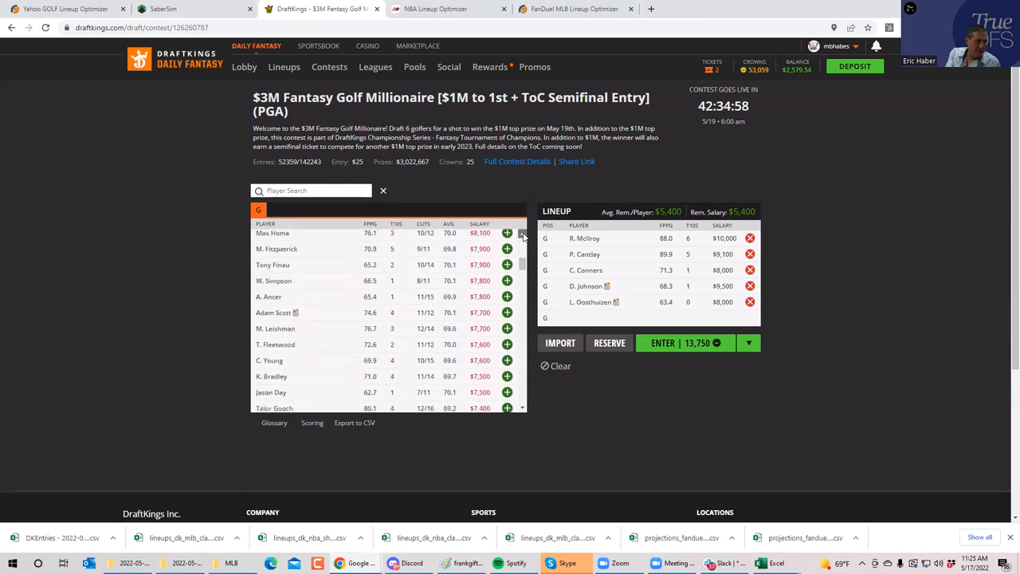
scroll("up", 3)
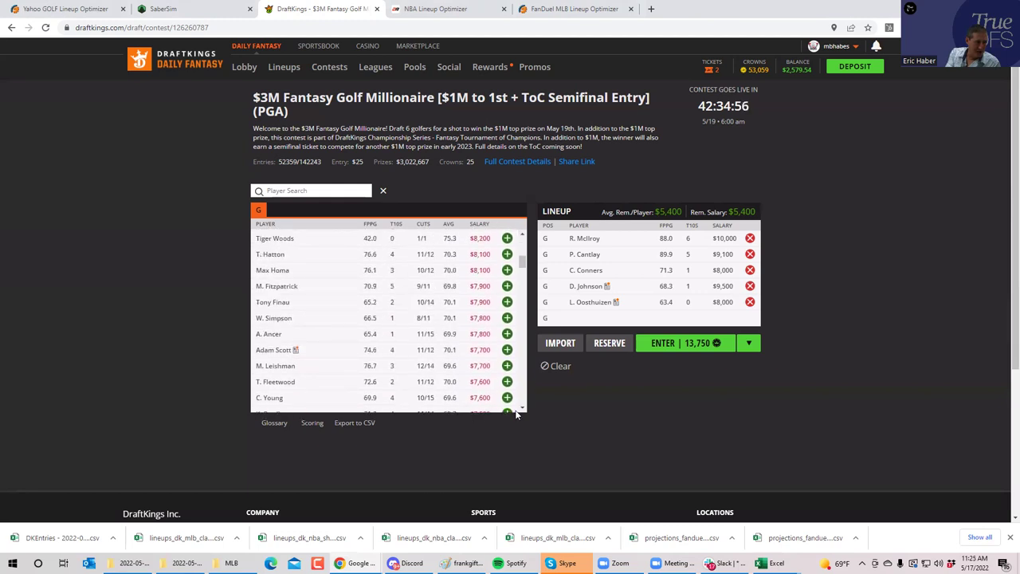
scroll("down", 3)
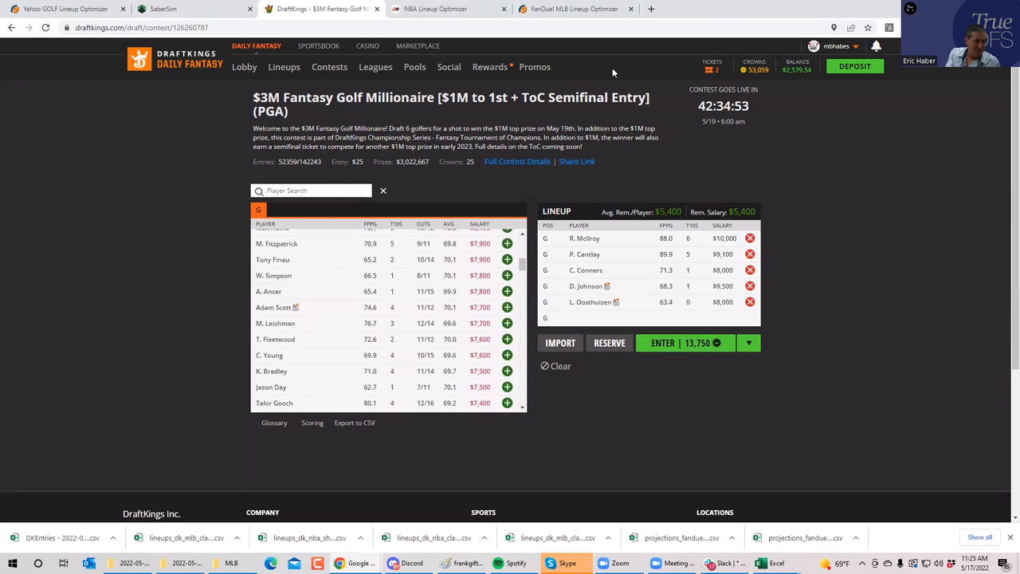
mouse_move(626, 73)
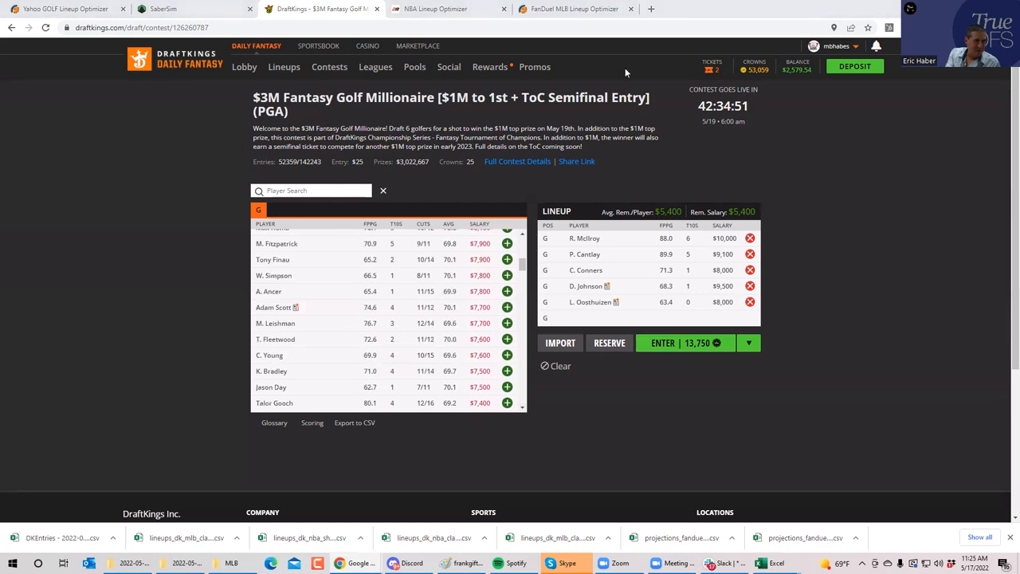
mouse_move(839, 334)
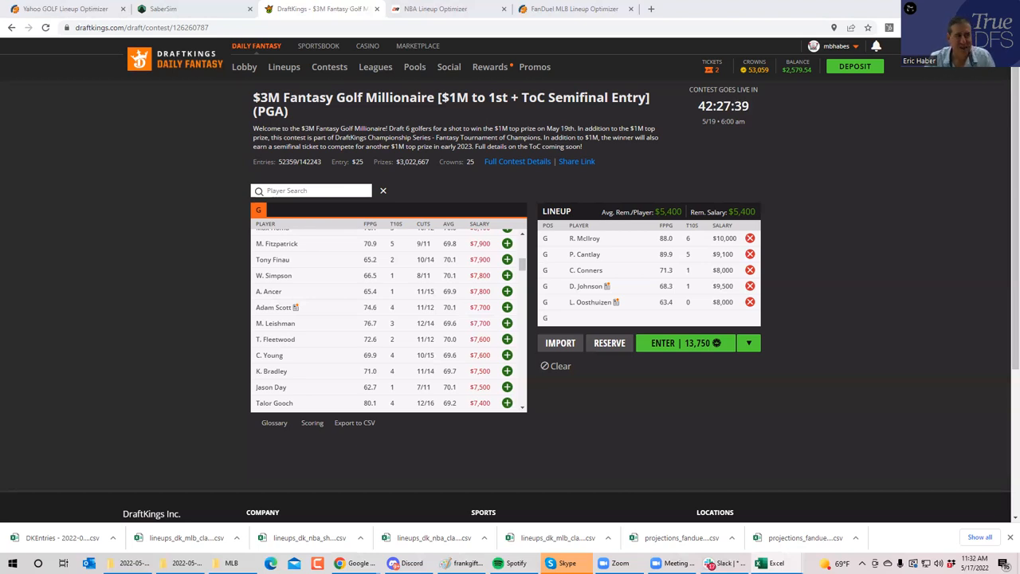
mouse_move(772, 317)
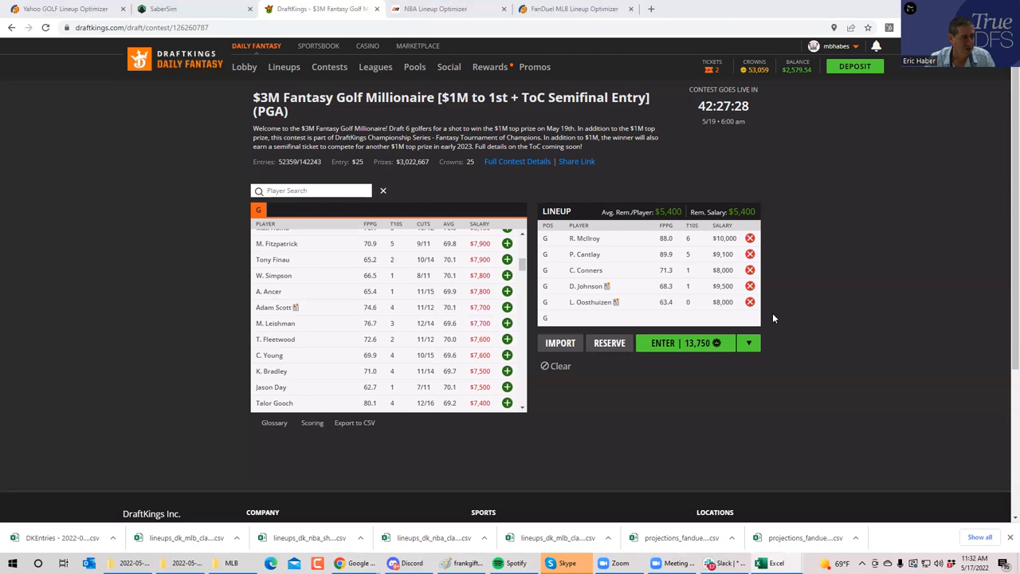
mouse_move(763, 326)
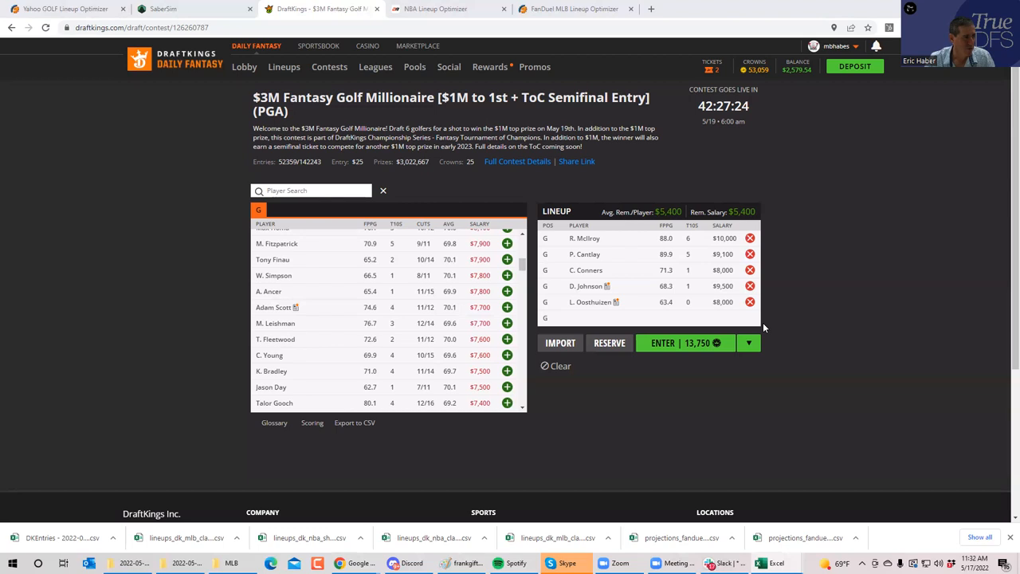
mouse_move(736, 78)
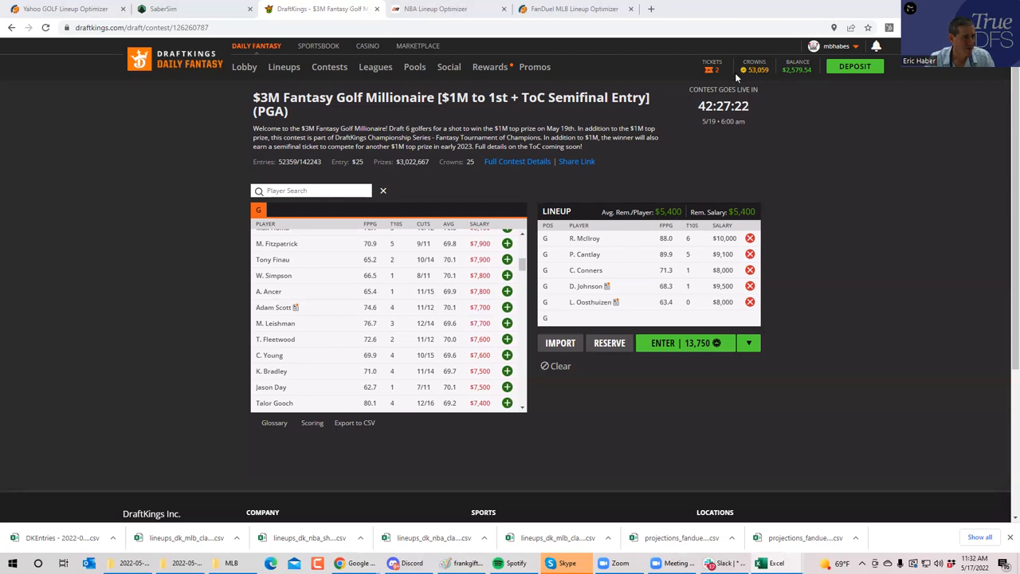